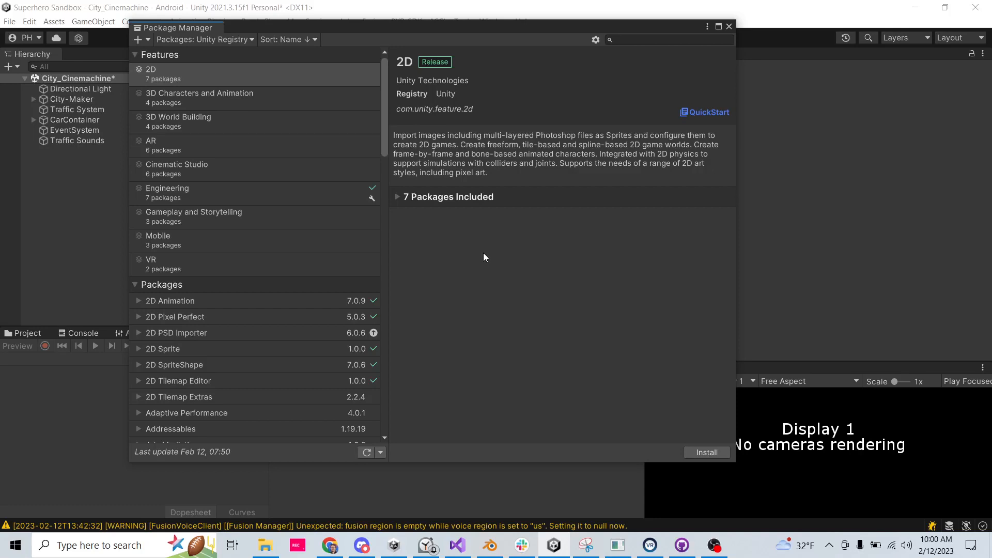
pyautogui.moveTo(493, 268)
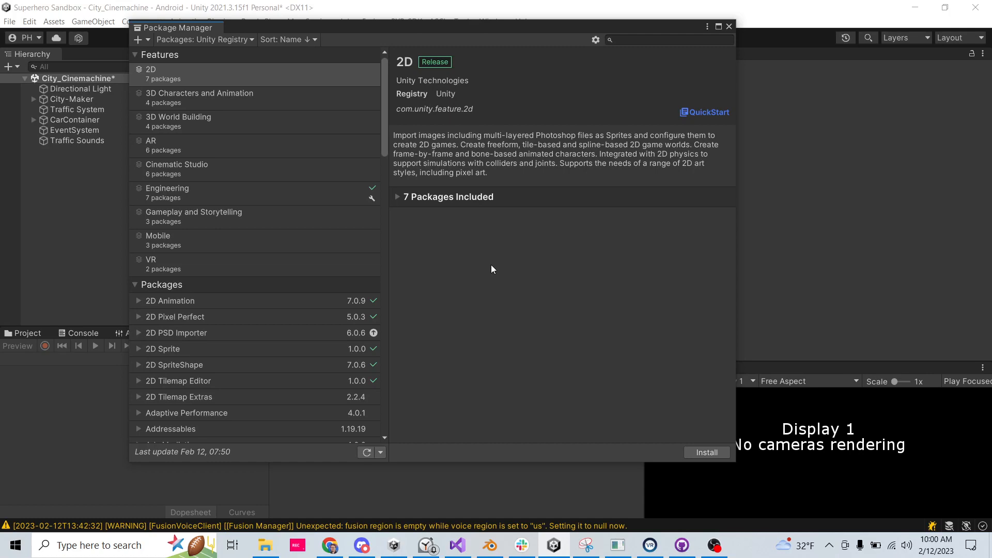
# Find and select the Cinemachine package in the Package Manager registry search
pyautogui.click(669, 39)
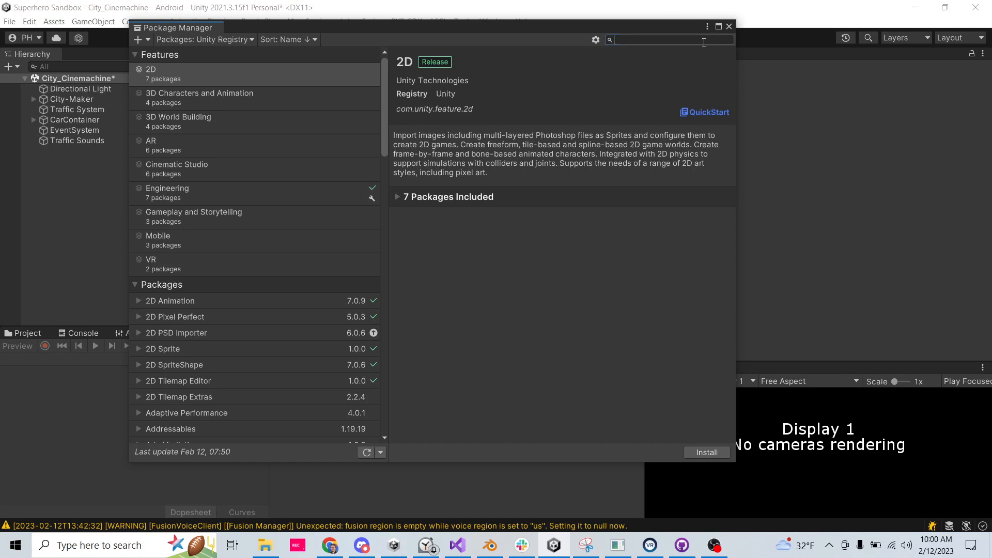
pyautogui.click(494, 21)
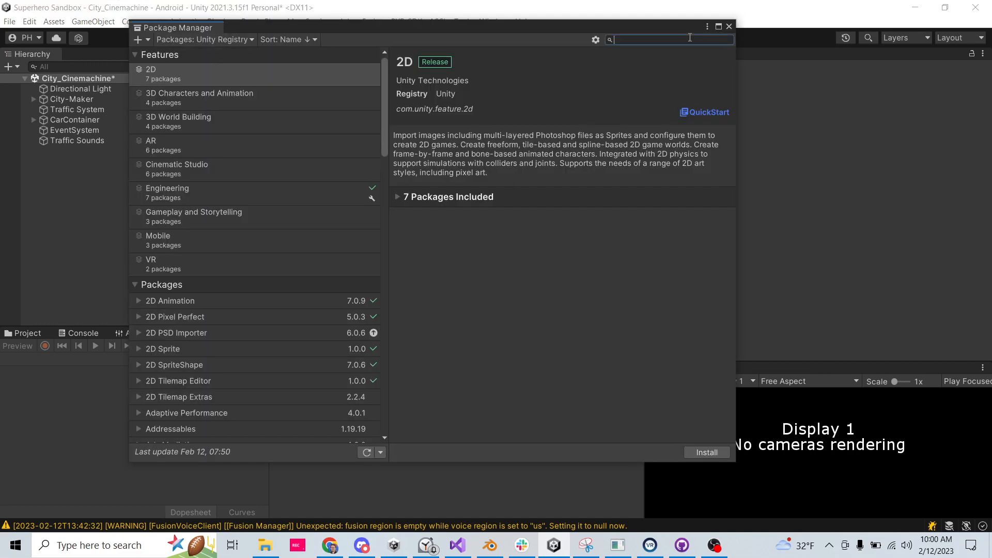
pyautogui.write('cinemachine')
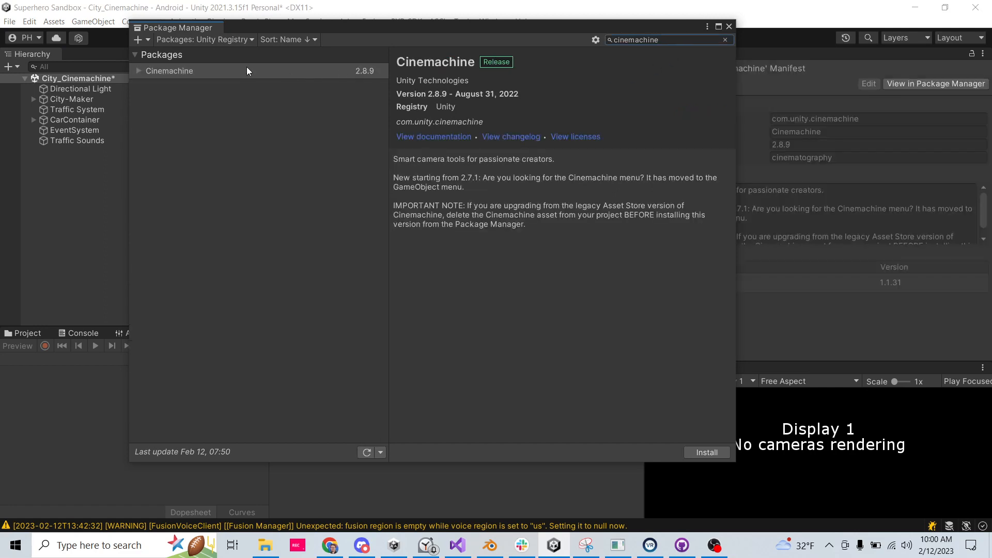
pyautogui.click(169, 71)
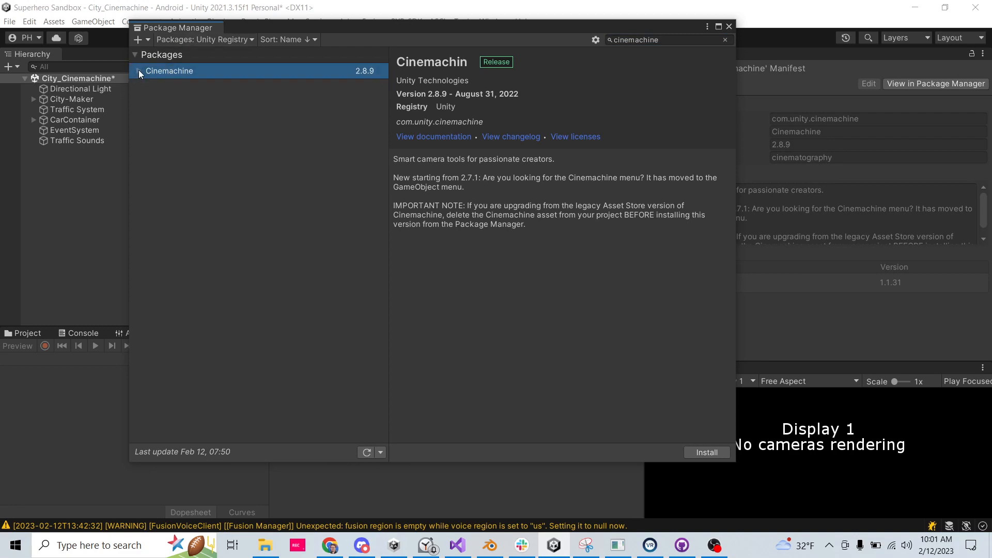
pyautogui.moveTo(492, 175)
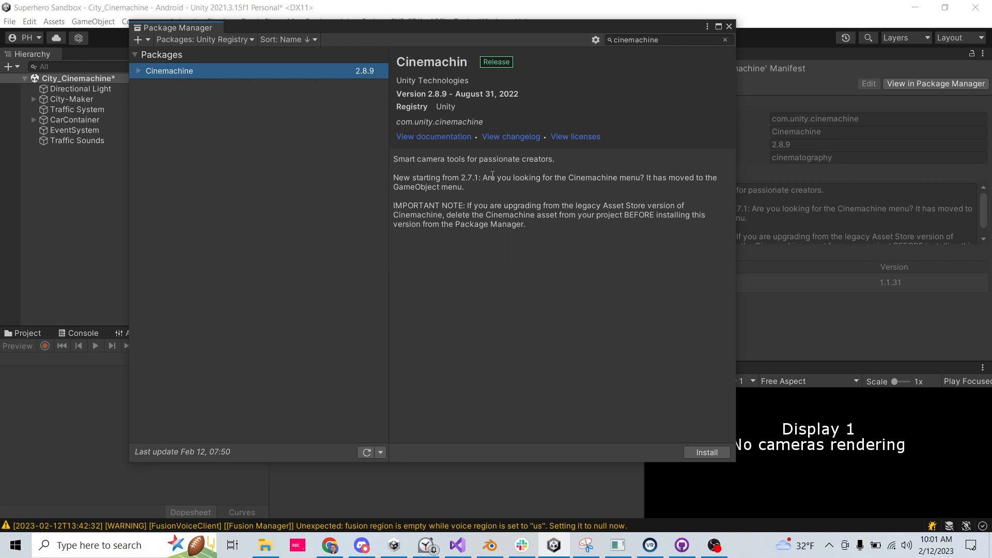
# Install Cinemachine 2.8.9 into the project and return to the scene
pyautogui.click(659, 39)
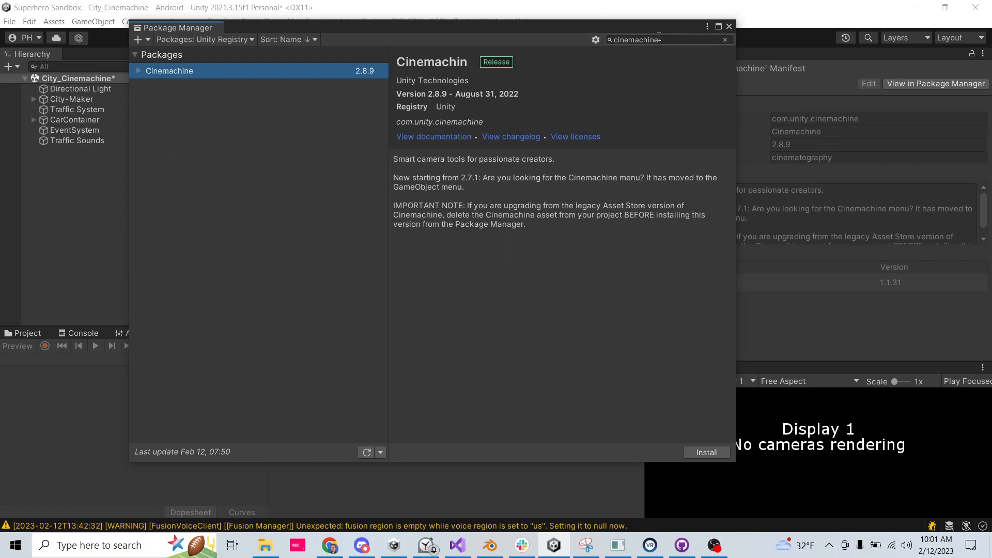
pyautogui.moveTo(609, 272)
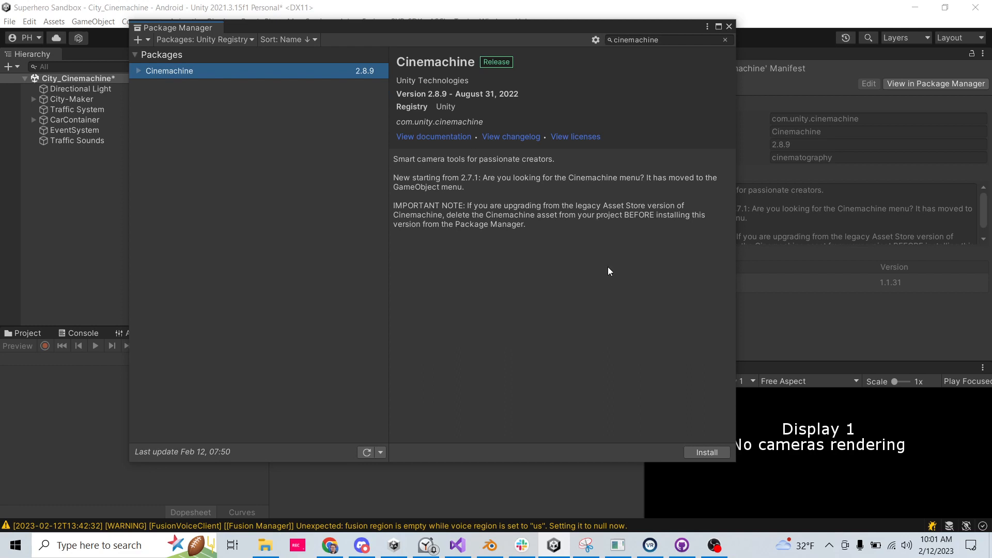
pyautogui.moveTo(254, 79)
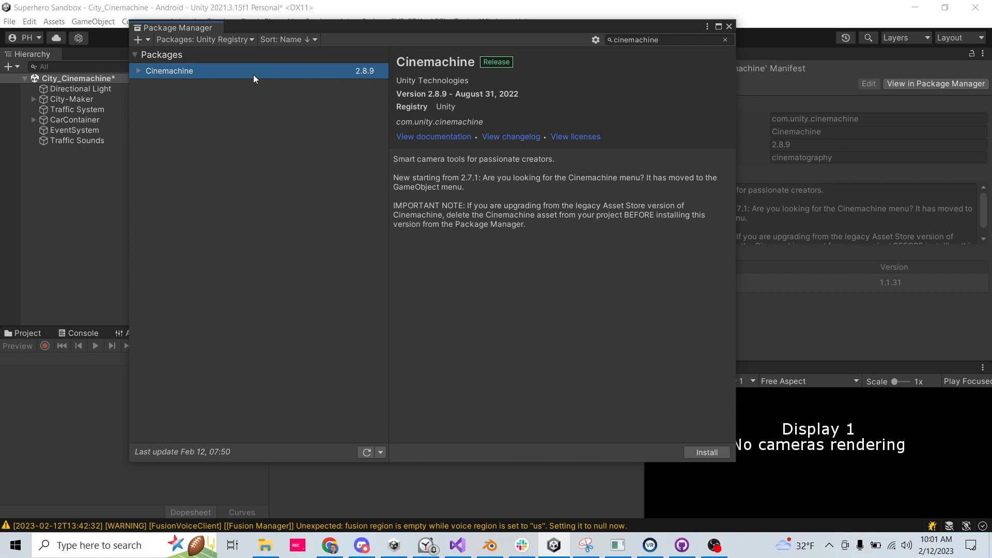
pyautogui.click(706, 451)
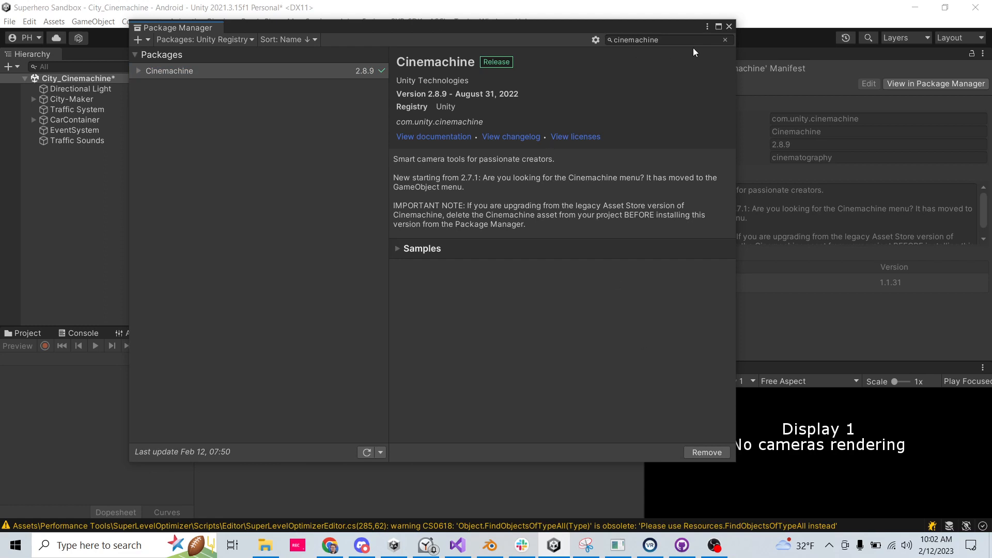
pyautogui.click(729, 27)
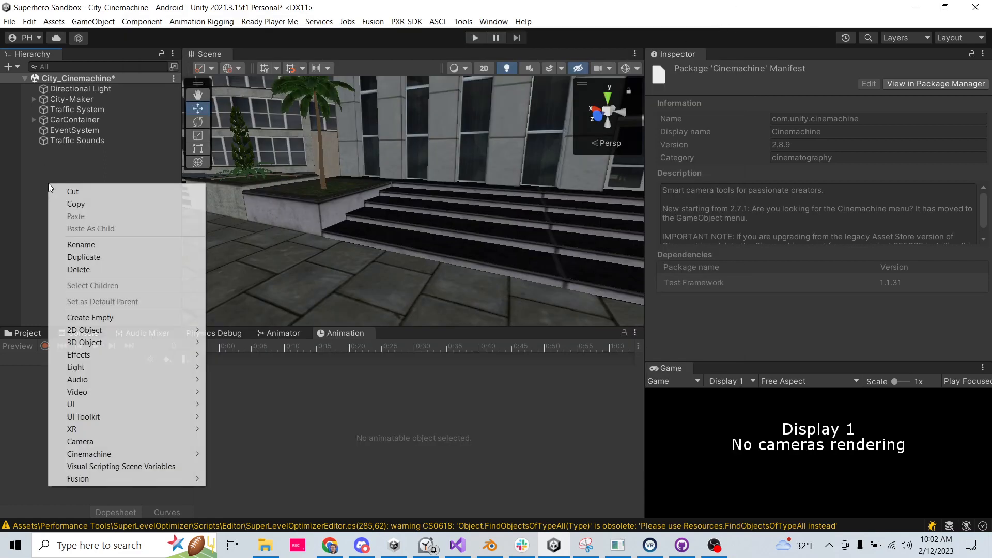
pyautogui.moveTo(89, 404)
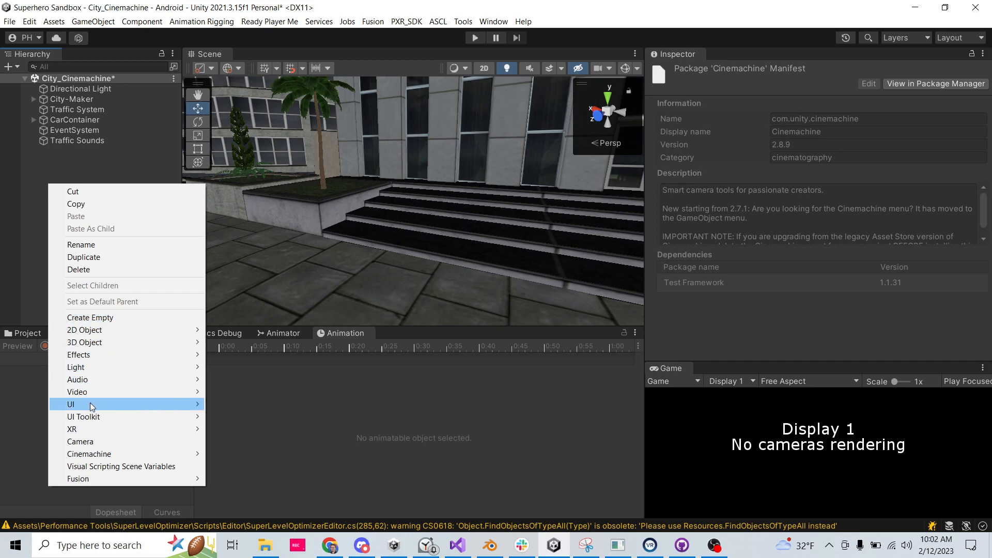
# Create a plain Camera in the Hierarchy and adjust the Scene view gizmo display
pyautogui.click(80, 441)
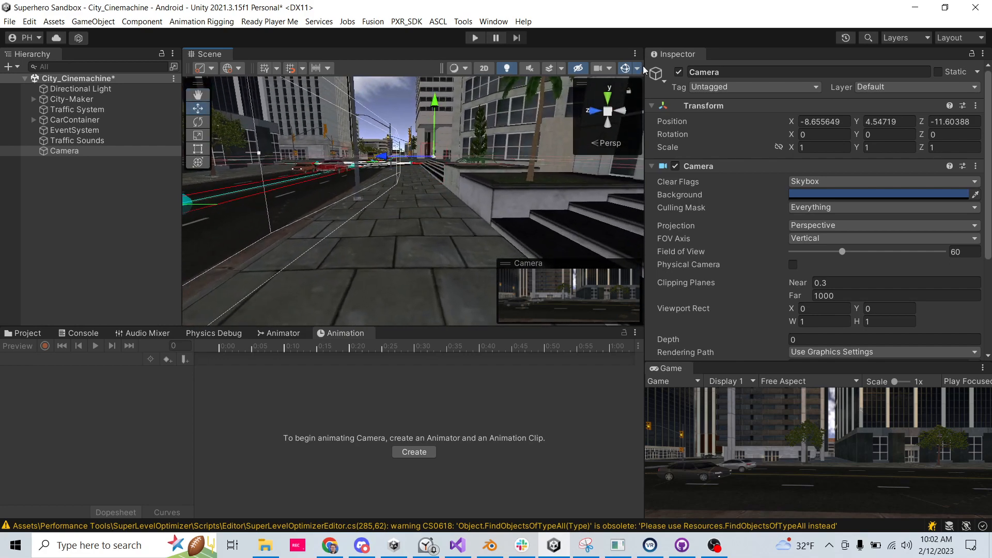
pyautogui.click(624, 68)
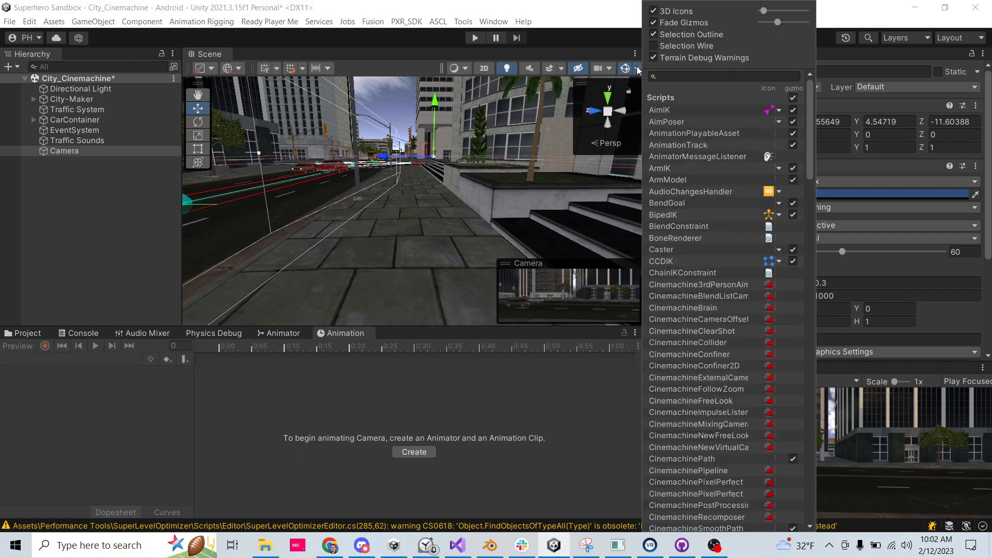
pyautogui.click(652, 11)
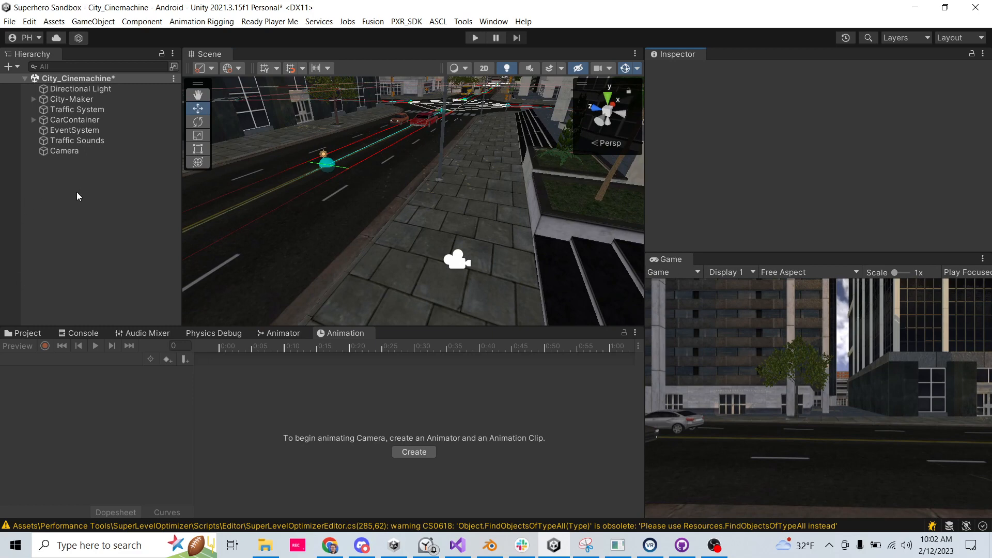
# Create a Cinemachine Virtual Camera, CM vcam1, from the Hierarchy context menu
pyautogui.rightClick(78, 197)
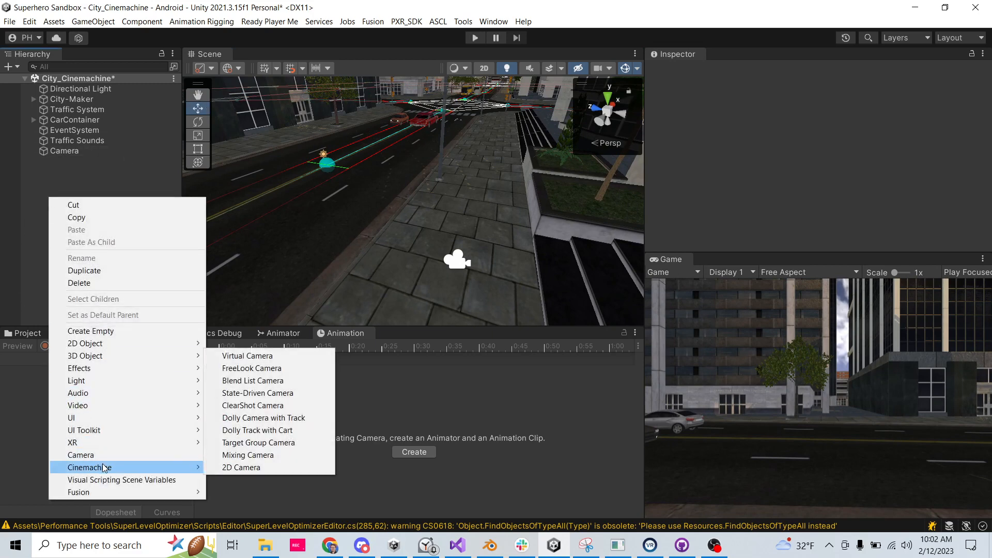
pyautogui.click(247, 355)
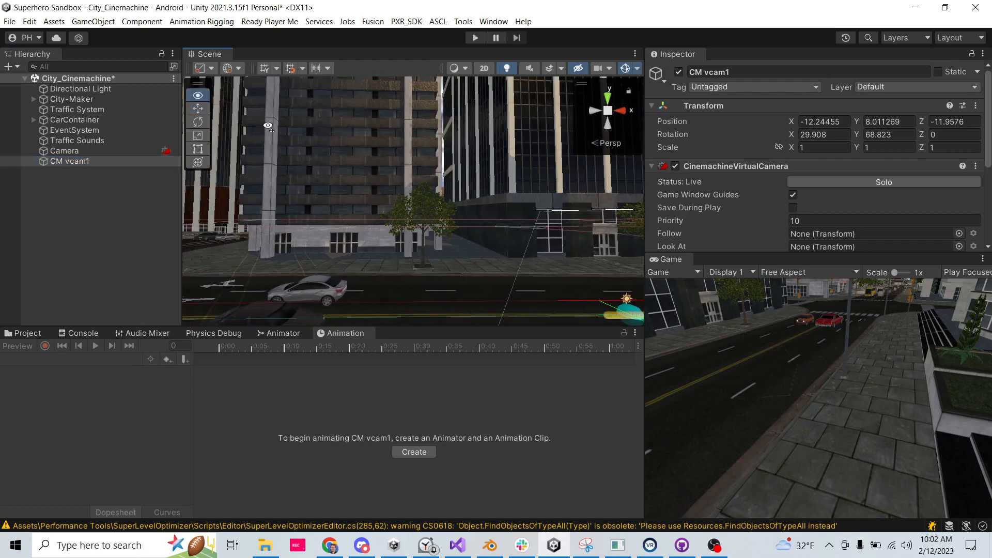
pyautogui.scroll(-3)
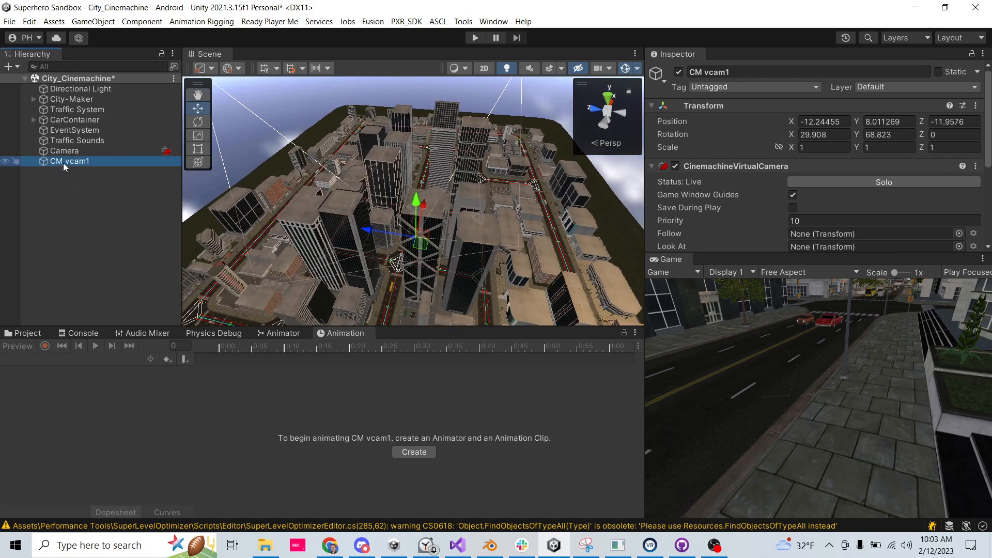
# Align CM vcam1 to the Scene view's overhead viewpoint via GameObject > Move To View
pyautogui.click(53, 21)
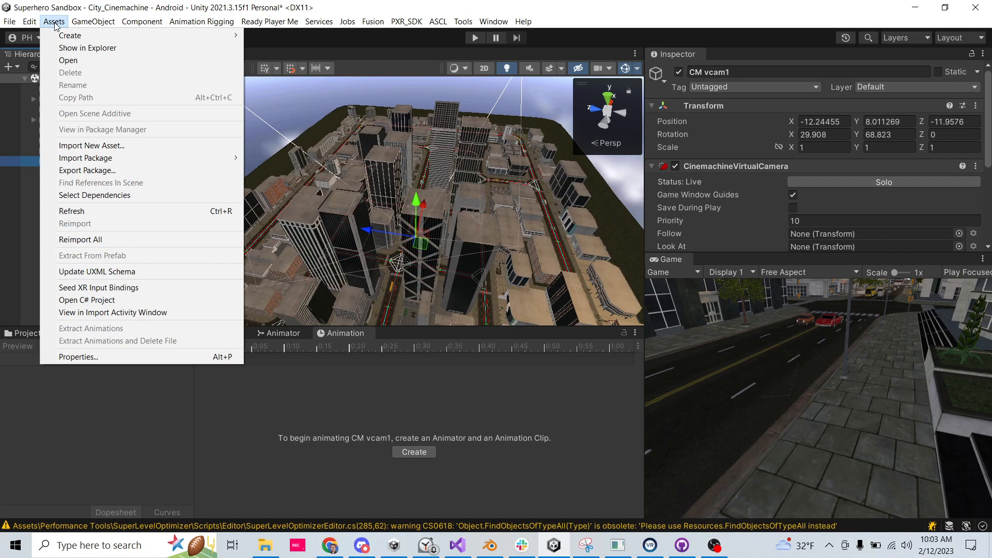
pyautogui.click(93, 20)
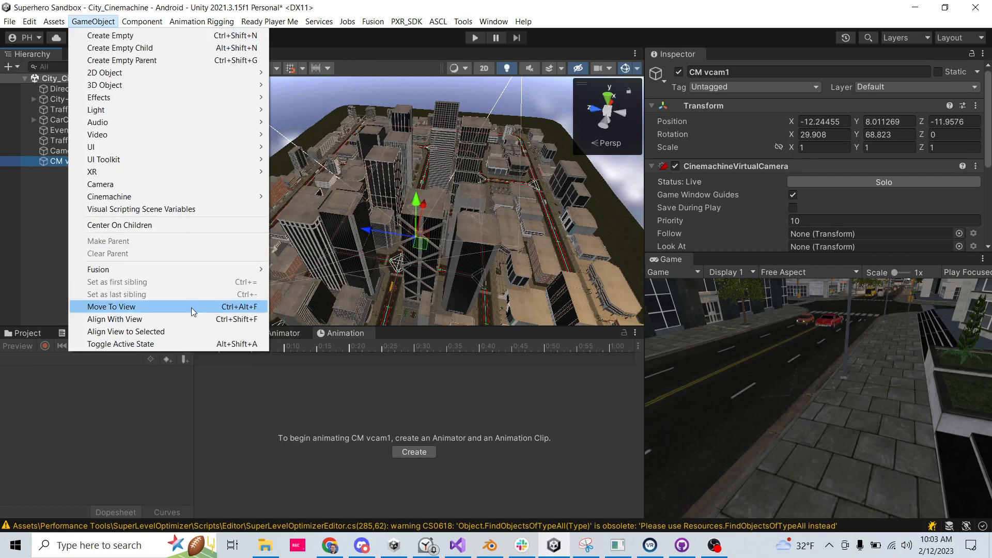
pyautogui.click(110, 306)
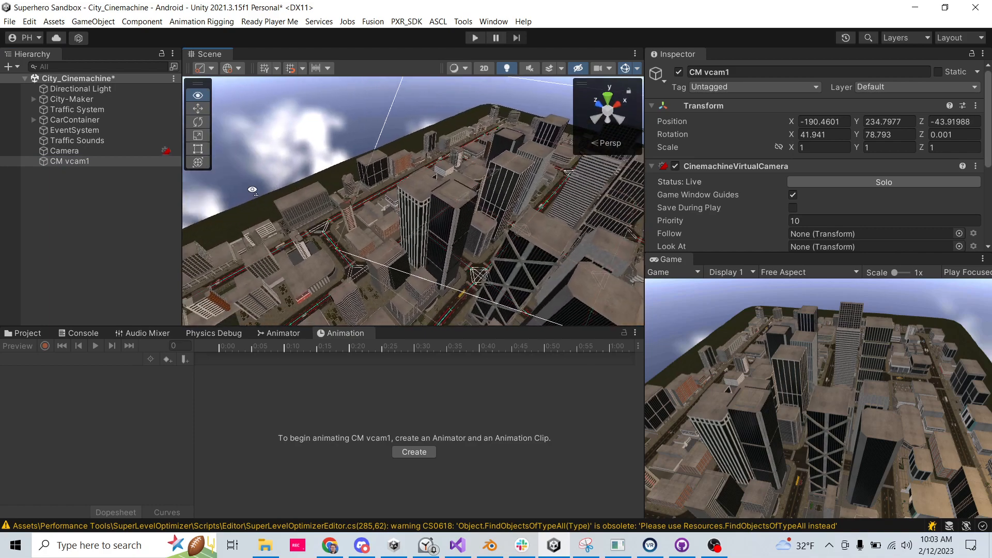
pyautogui.scroll(3)
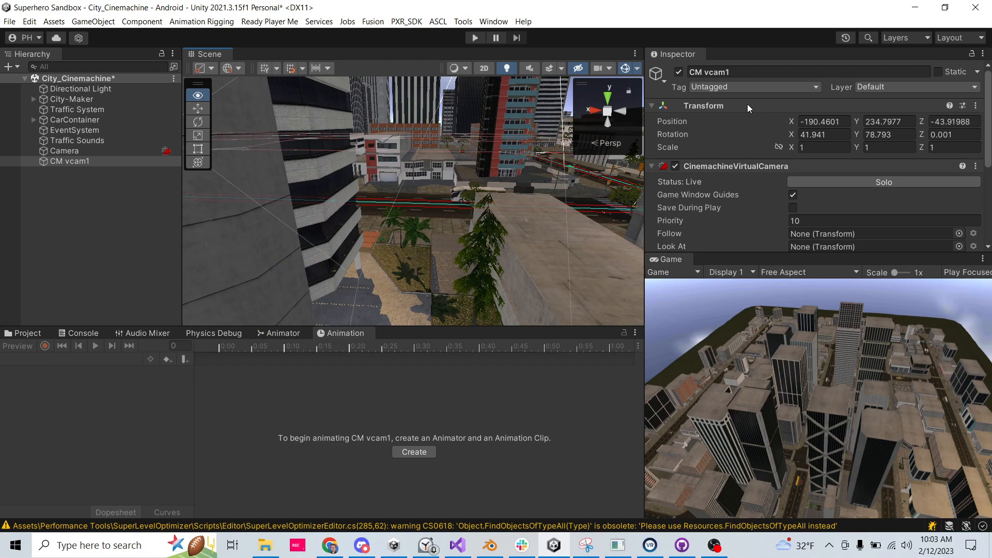
# Create a second Cinemachine Virtual Camera, CM vcam2, for the street-level shot
pyautogui.rightClick(95, 190)
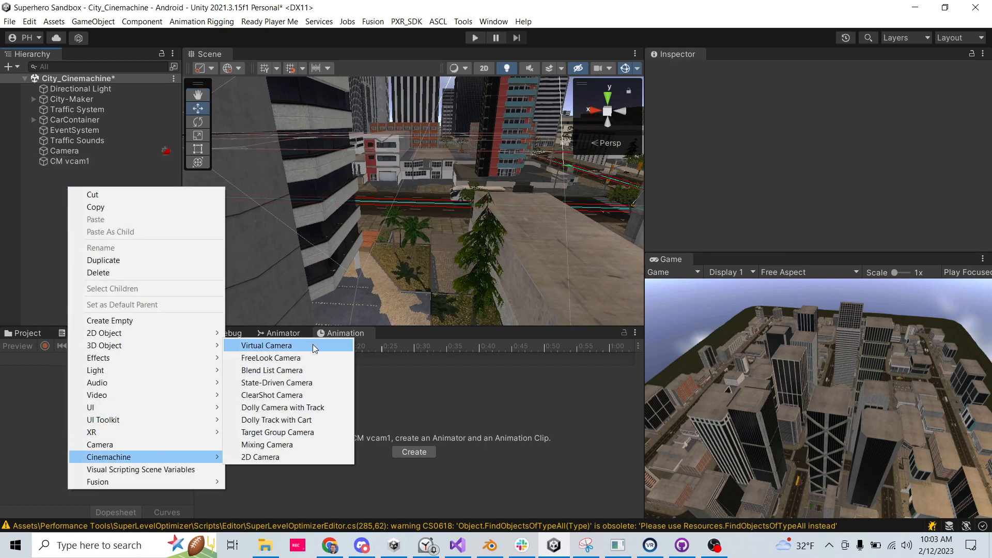
pyautogui.click(267, 345)
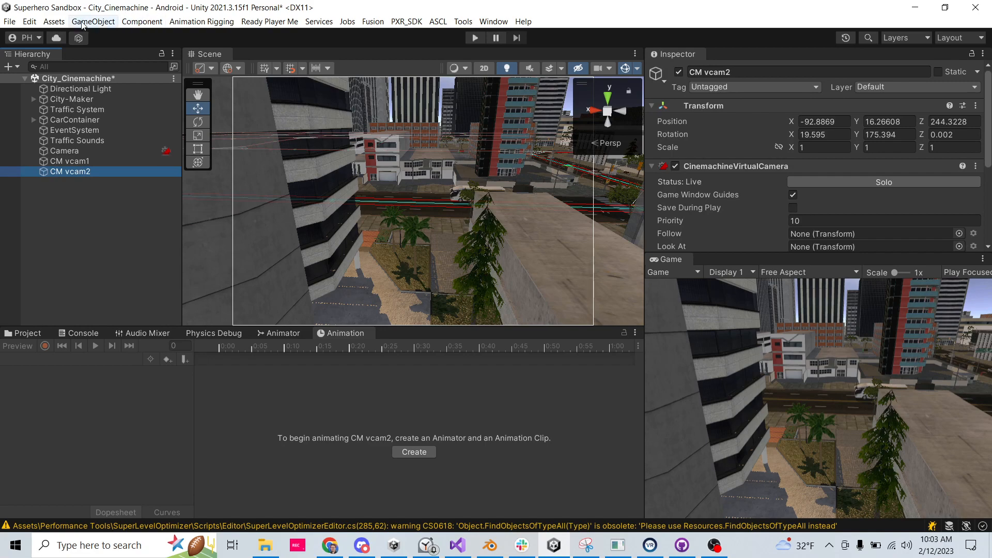
pyautogui.click(93, 20)
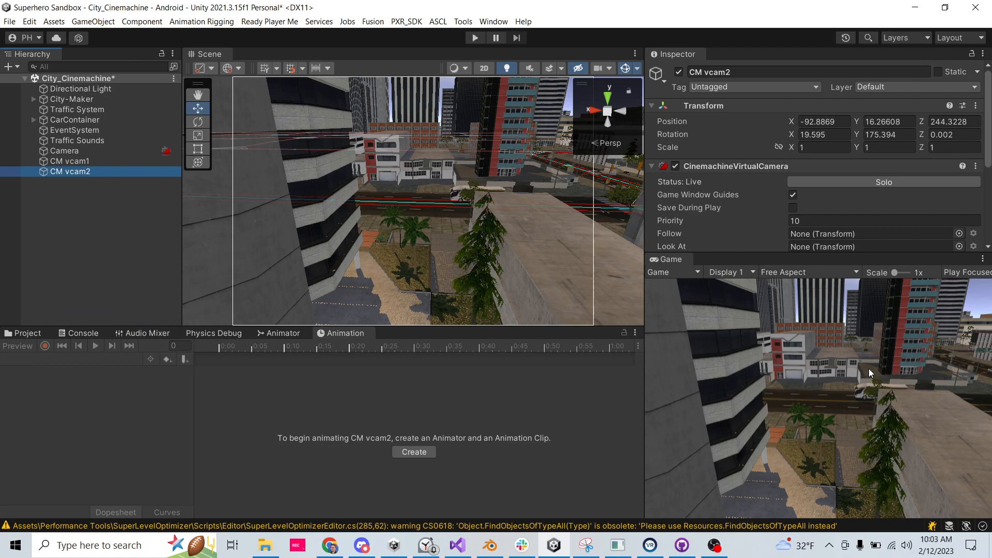
pyautogui.moveTo(455, 298)
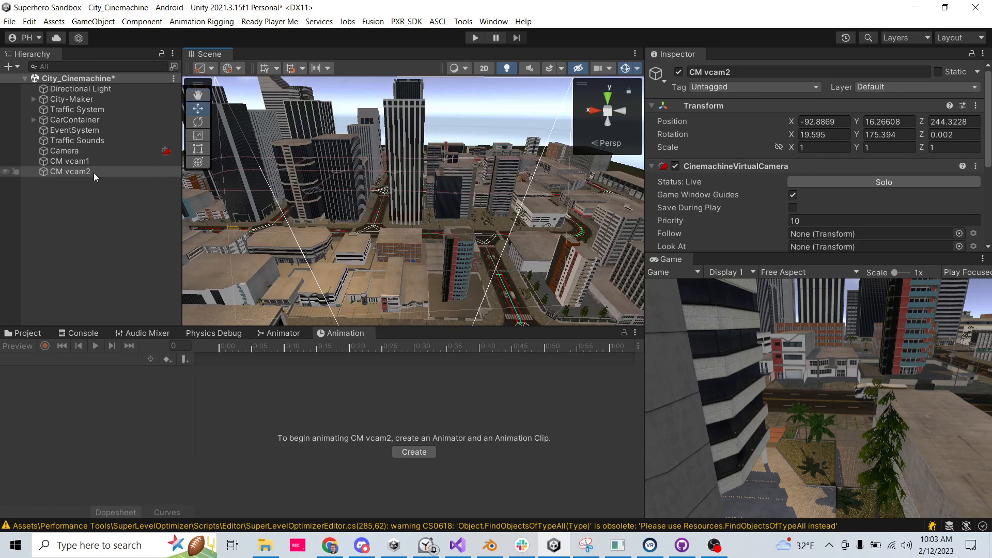
# Inspect the main Camera's CinemachineBrain showing CM vcam2 live with a 2-second Ease In Out blend
pyautogui.click(64, 151)
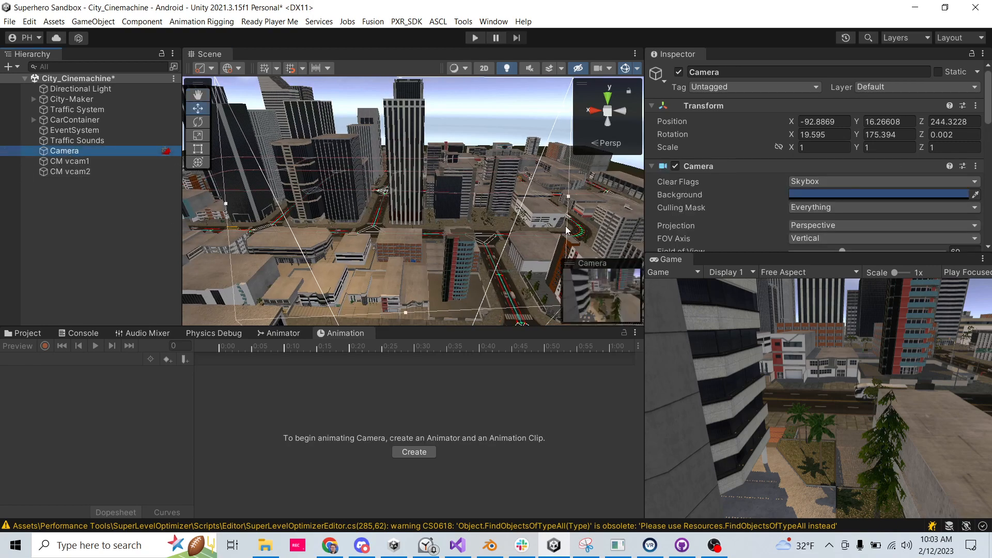
pyautogui.scroll(-3)
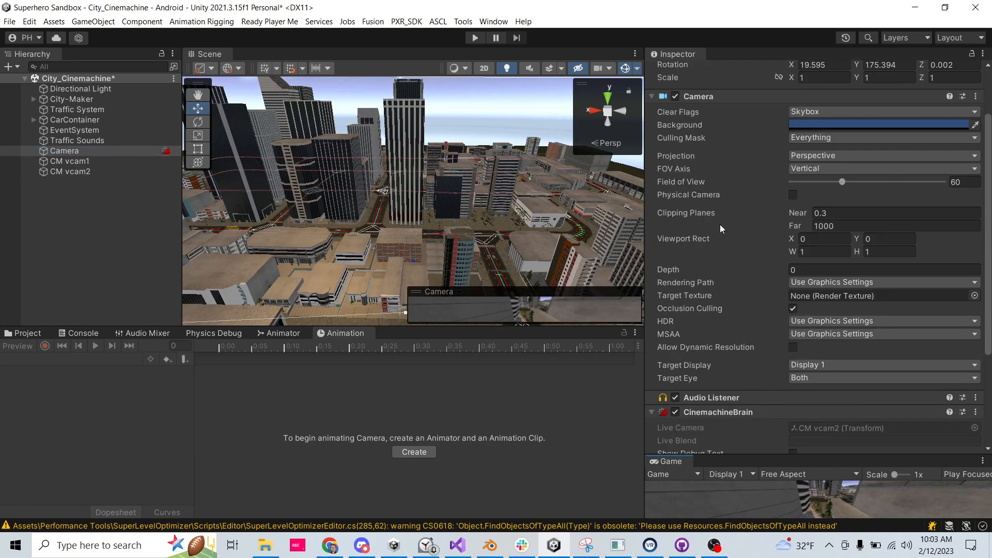
pyautogui.scroll(-3)
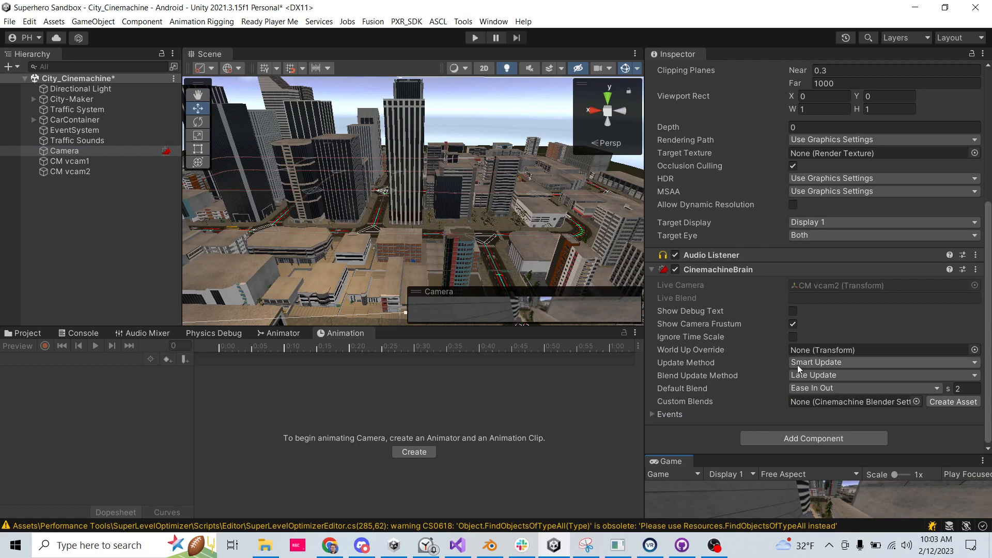
pyautogui.moveTo(685, 397)
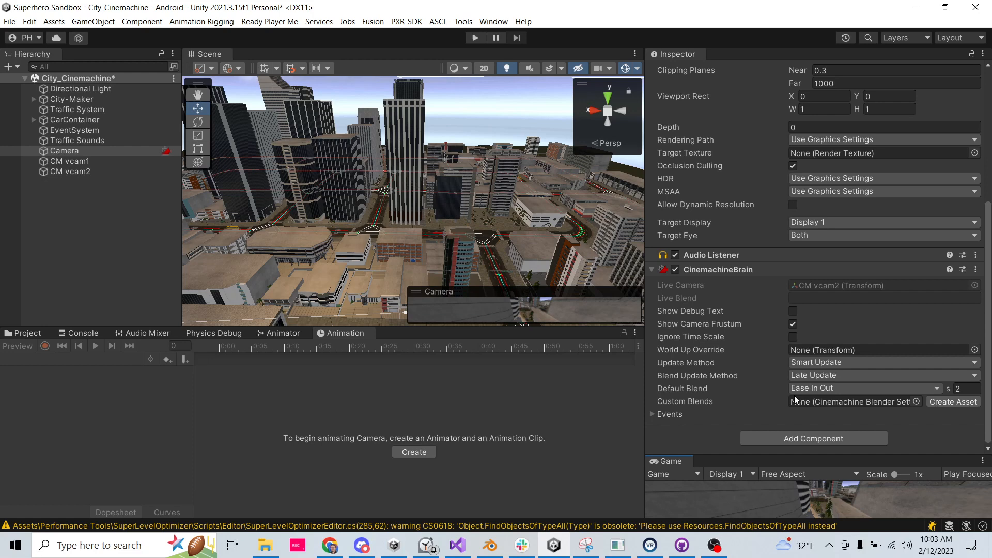
pyautogui.moveTo(821, 360)
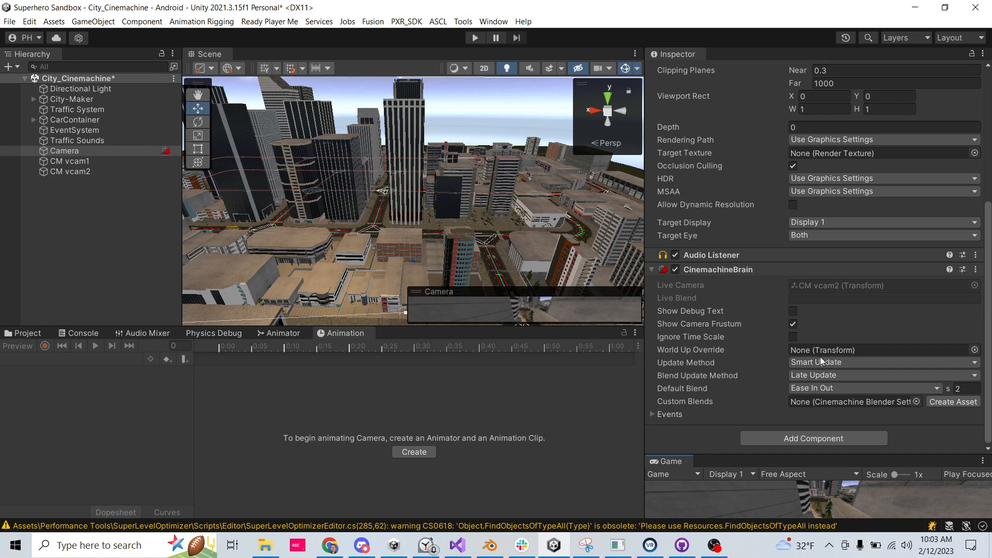
pyautogui.moveTo(763, 411)
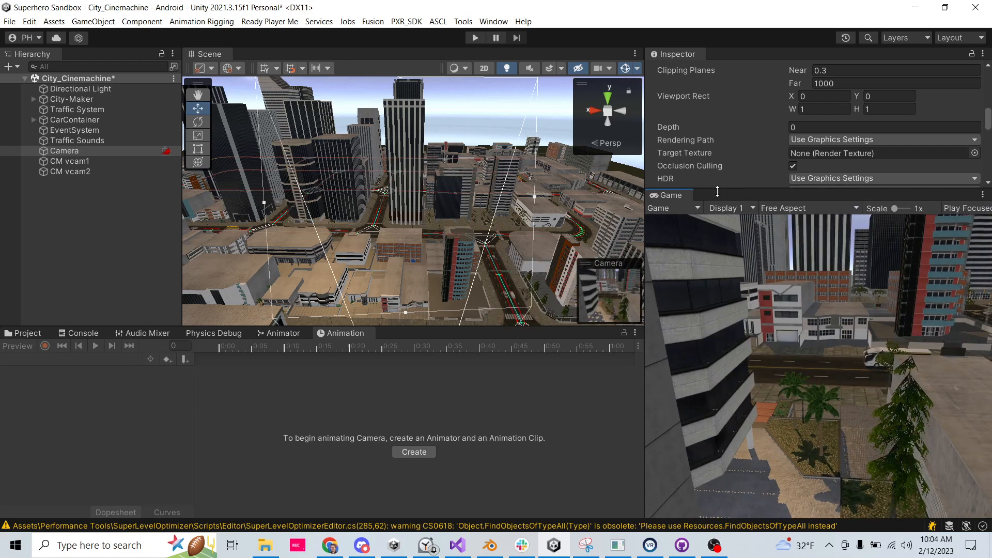
pyautogui.click(69, 161)
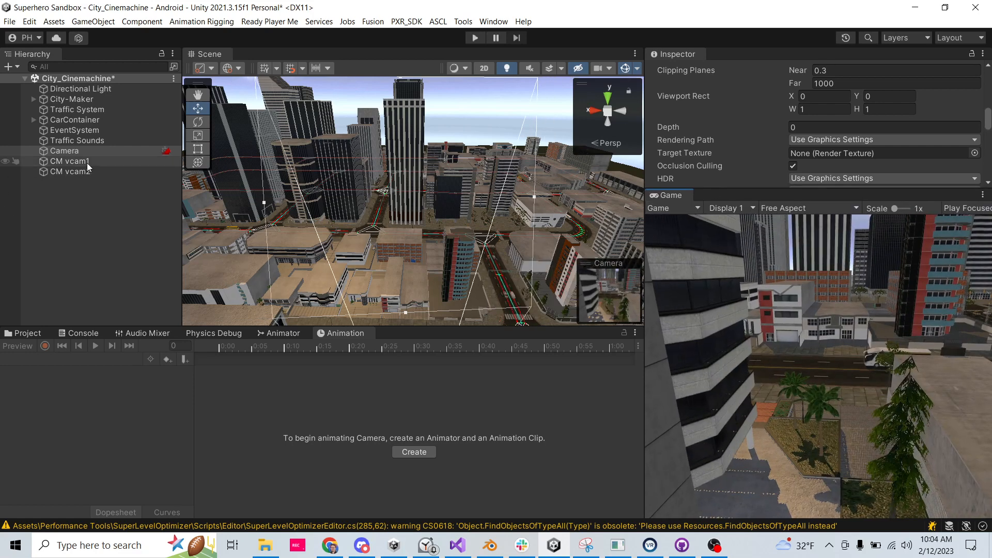
pyautogui.moveTo(90, 165)
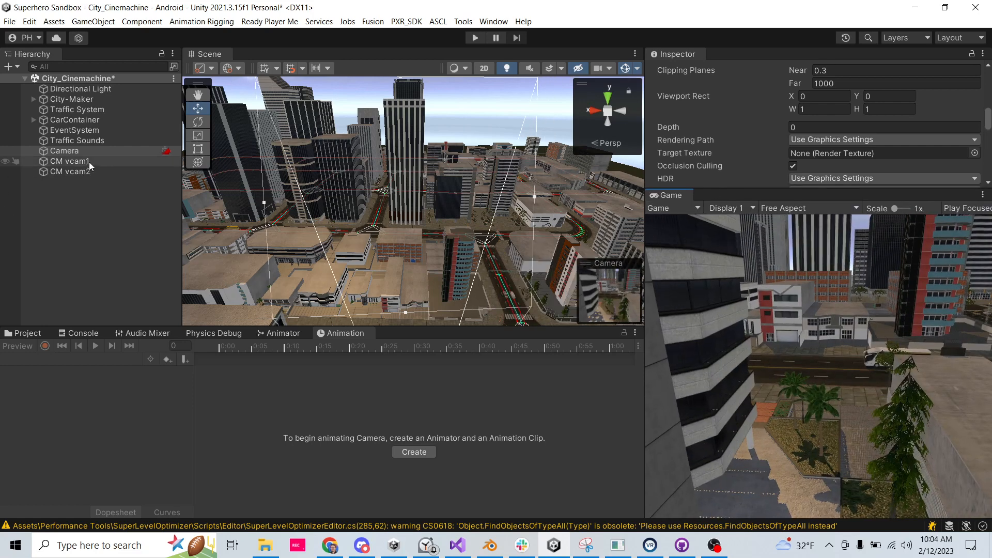
pyautogui.click(64, 151)
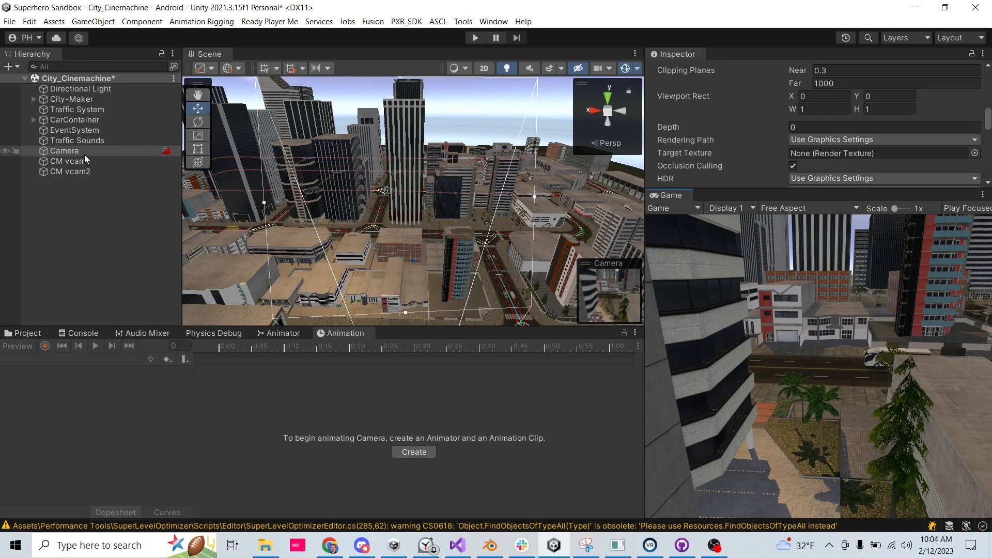
pyautogui.click(65, 151)
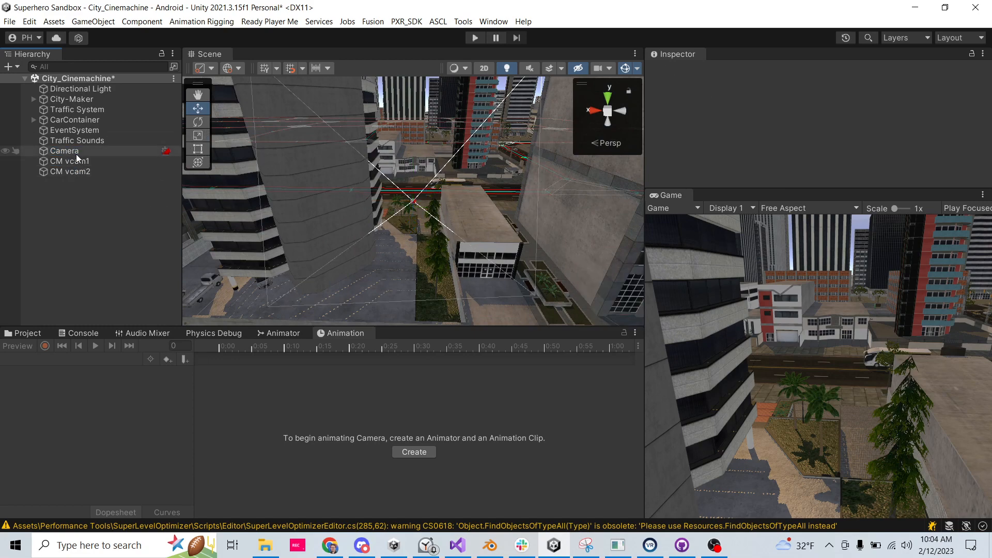
# Create a third Cinemachine Virtual Camera, CM vcam3, in the scene
pyautogui.rightClick(64, 150)
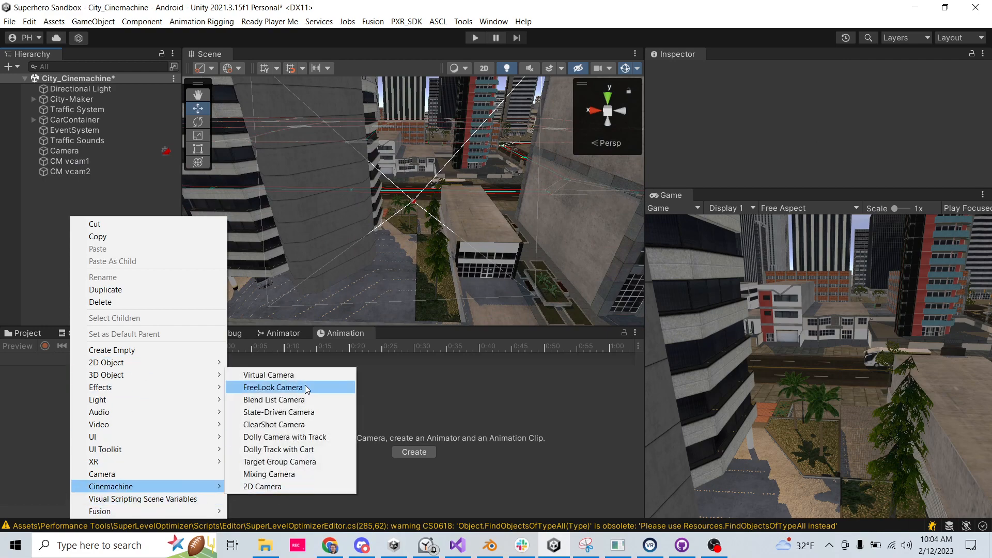
pyautogui.click(268, 374)
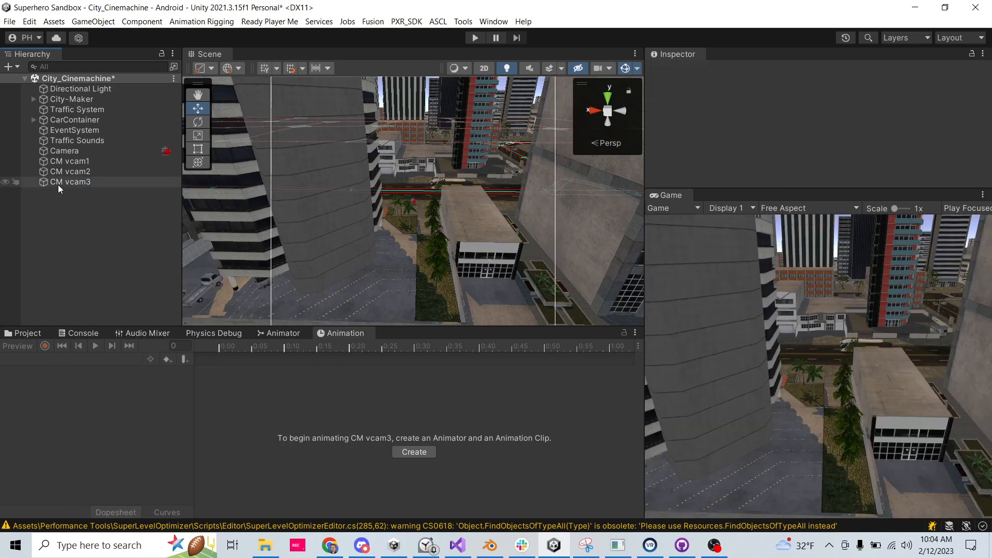
pyautogui.click(64, 151)
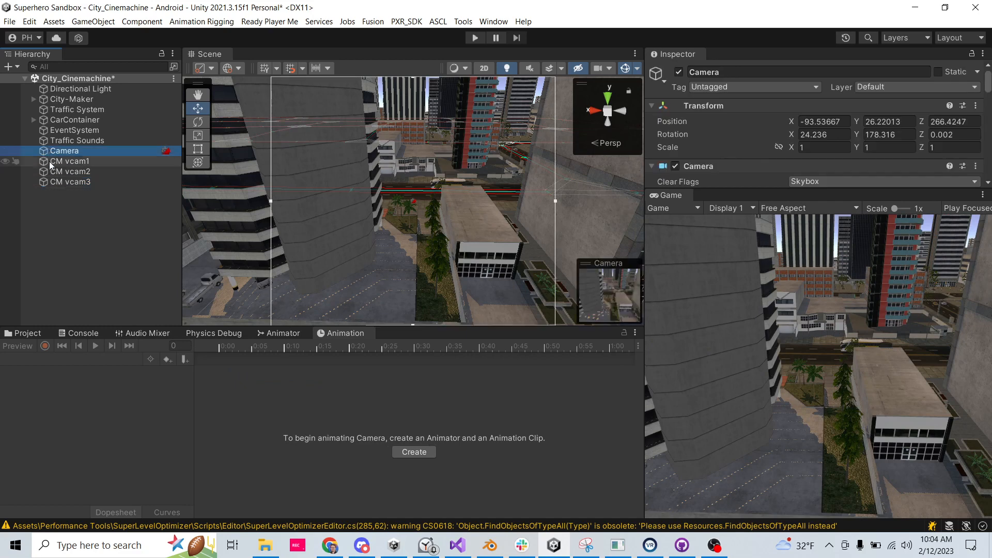
pyautogui.click(69, 182)
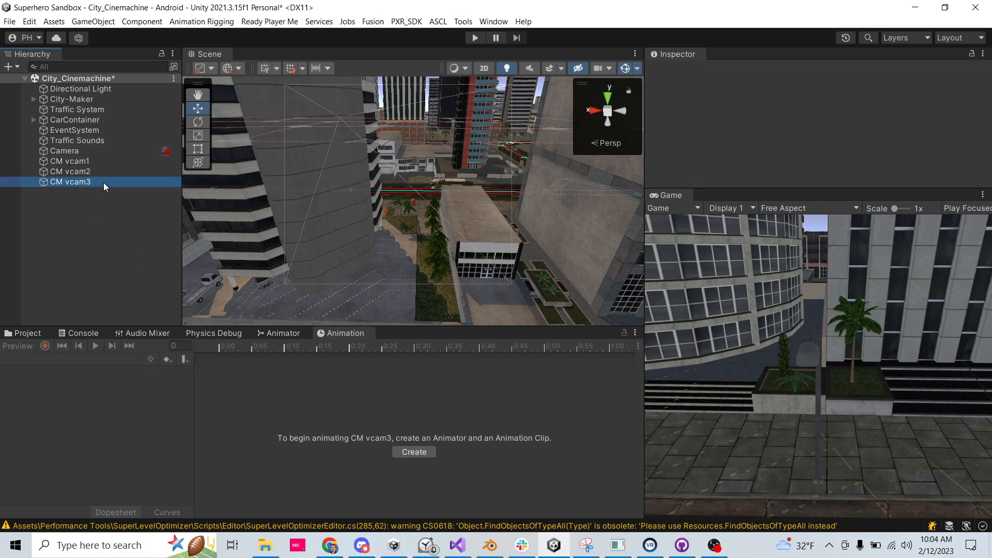
# Disable CM vcam2 and CM vcam3 so the Game view shows vcam1's aerial shot
pyautogui.click(69, 182)
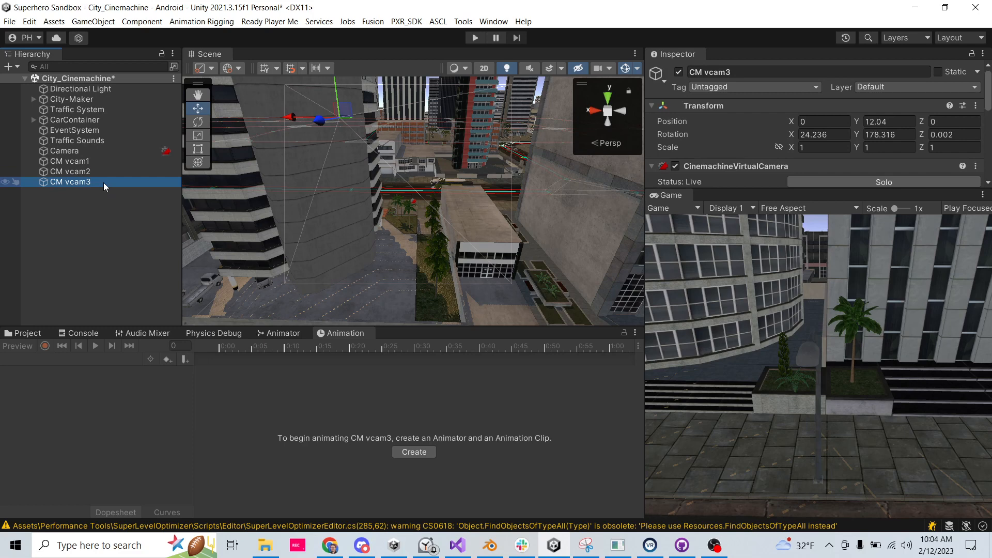
pyautogui.moveTo(82, 171)
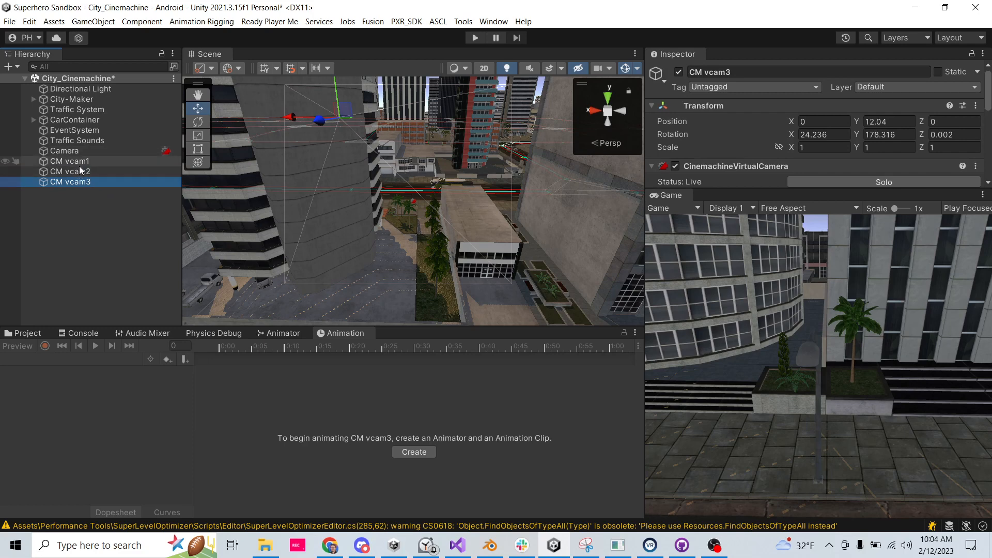
pyautogui.click(69, 171)
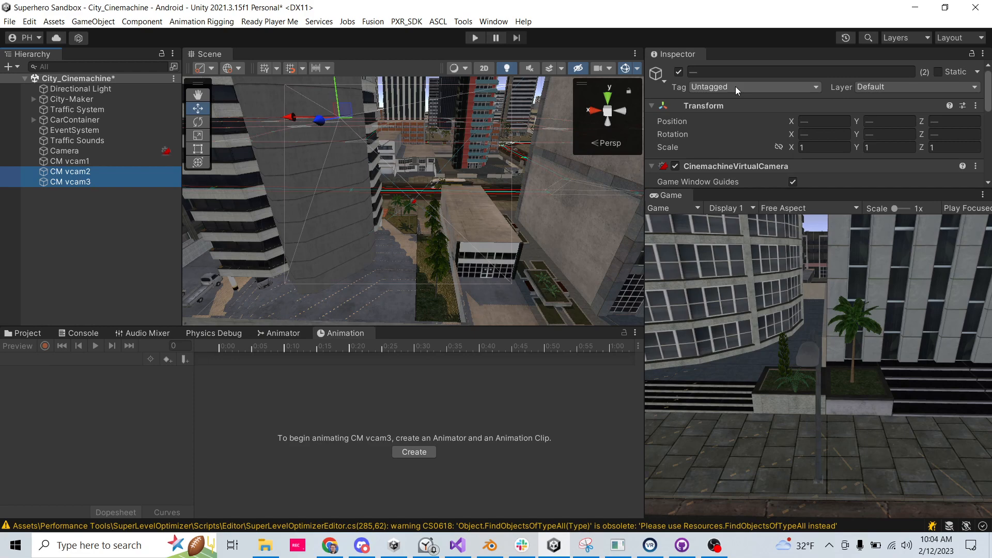
pyautogui.click(120, 244)
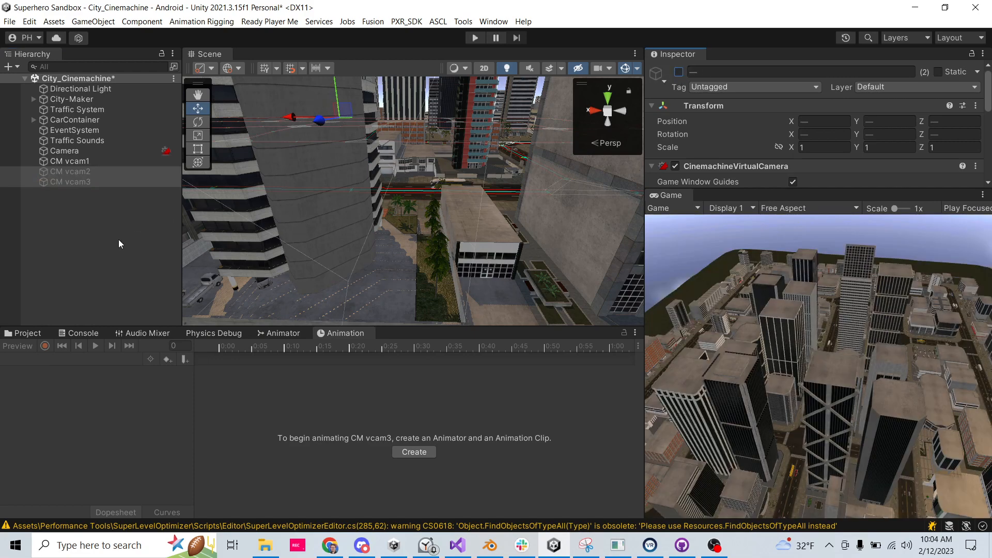
pyautogui.click(474, 39)
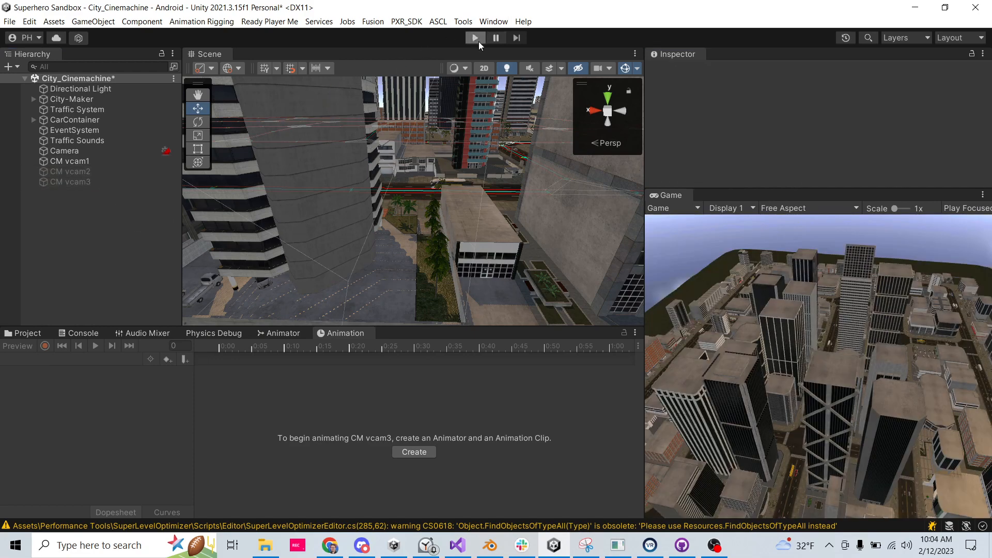
# Enter Play mode and re-enable CM vcam2 then CM vcam3, blending to the street-level shot
pyautogui.click(475, 37)
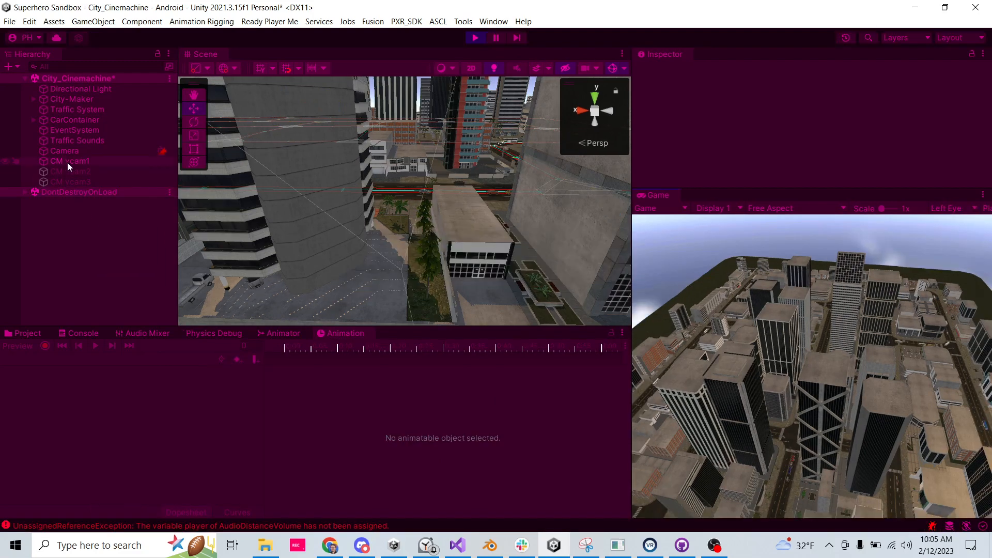
pyautogui.click(68, 162)
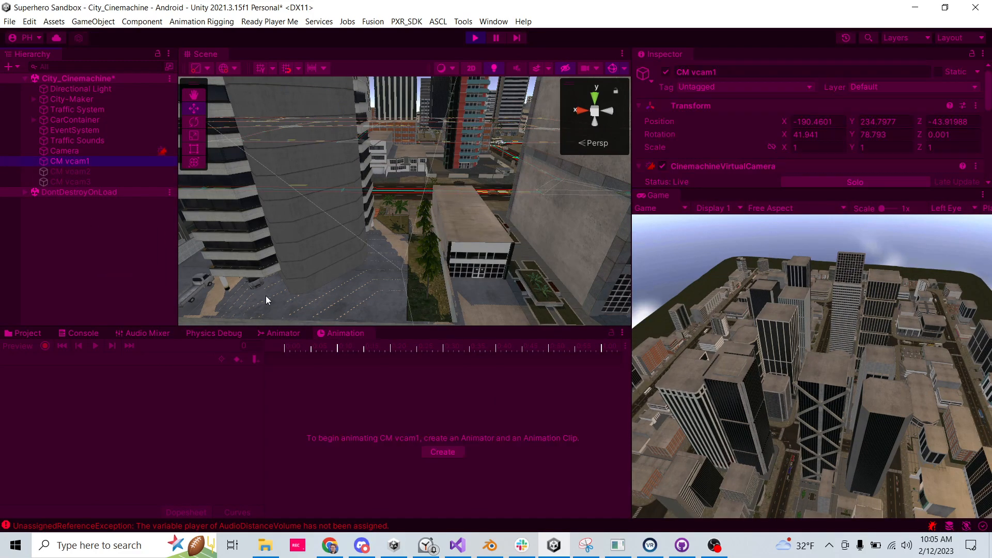
pyautogui.click(68, 172)
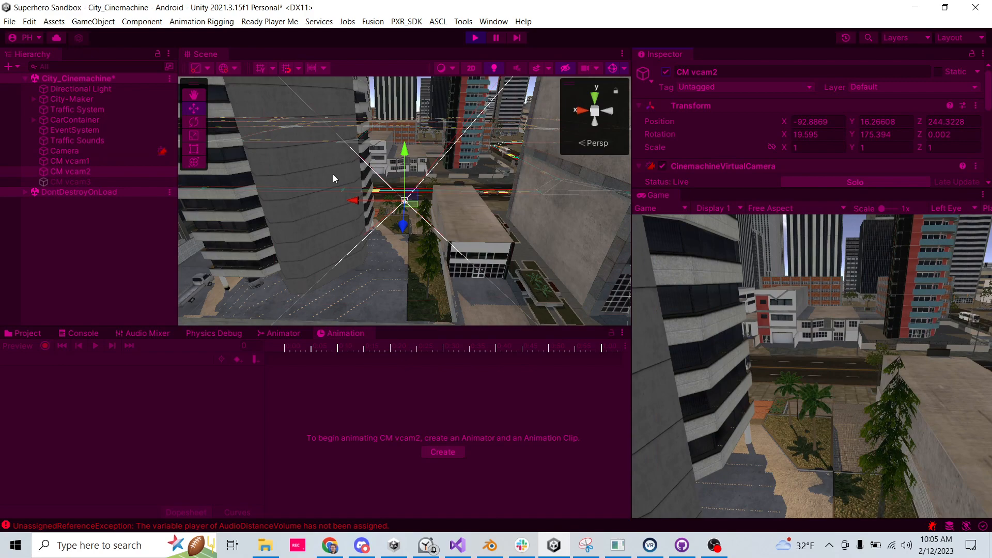
pyautogui.click(69, 182)
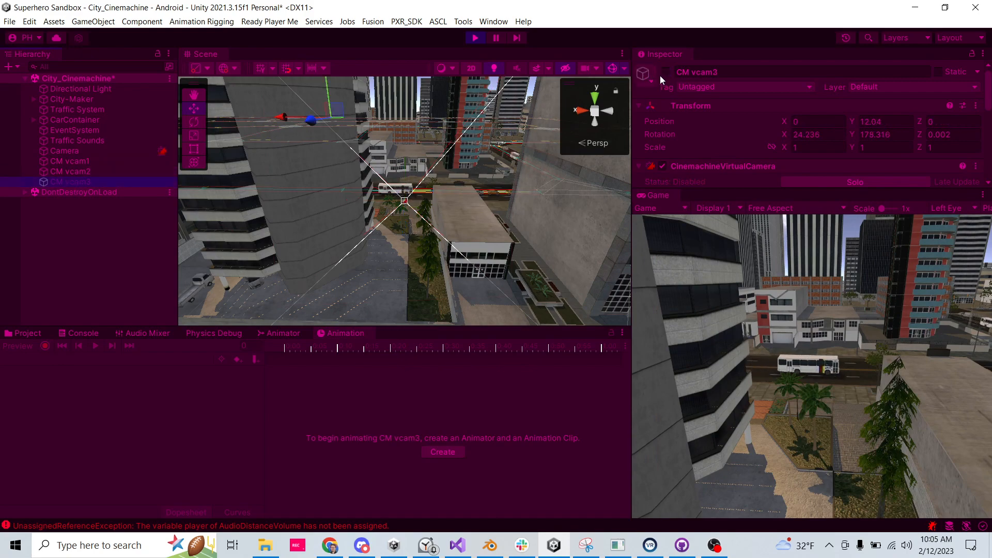
pyautogui.click(653, 71)
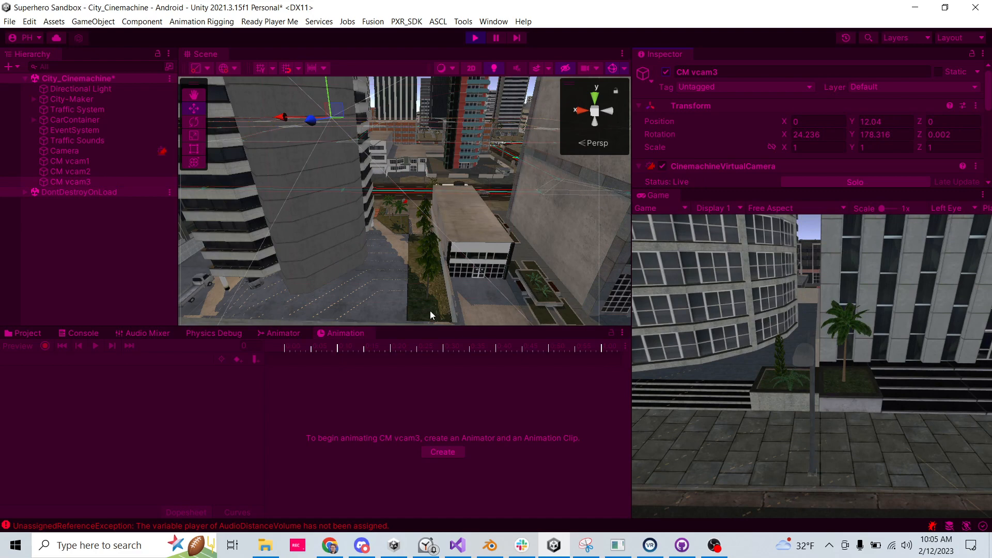
pyautogui.moveTo(122, 238)
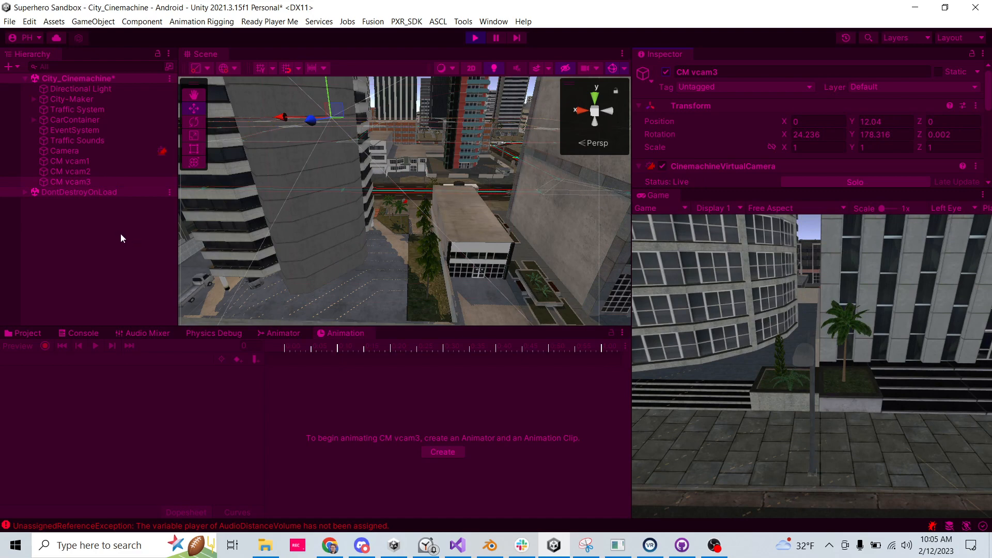
pyautogui.moveTo(72, 205)
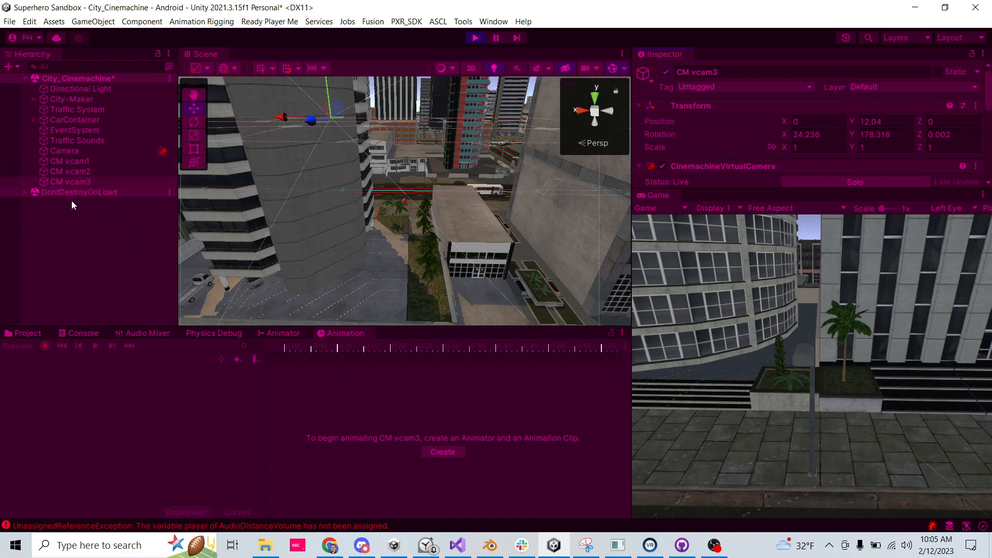
pyautogui.moveTo(94, 211)
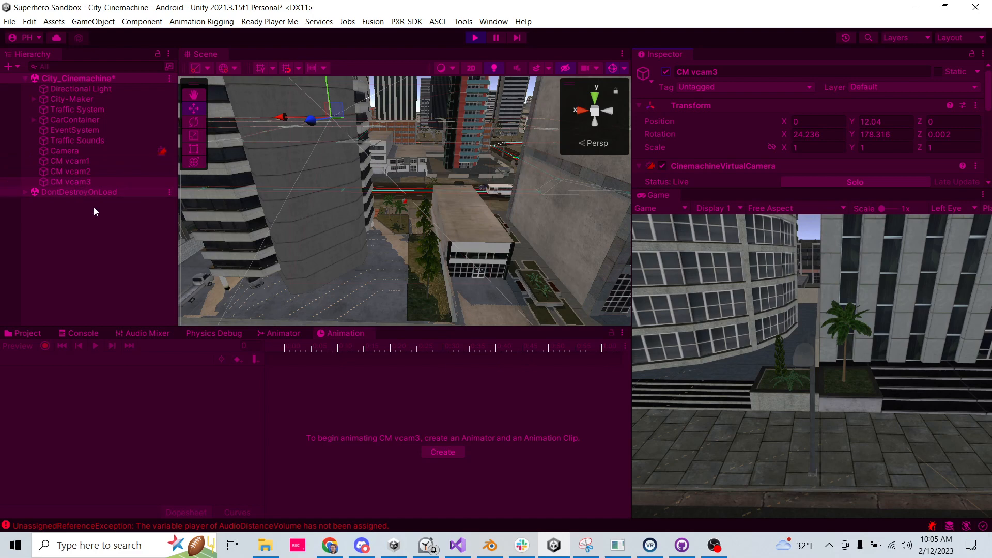
pyautogui.moveTo(104, 225)
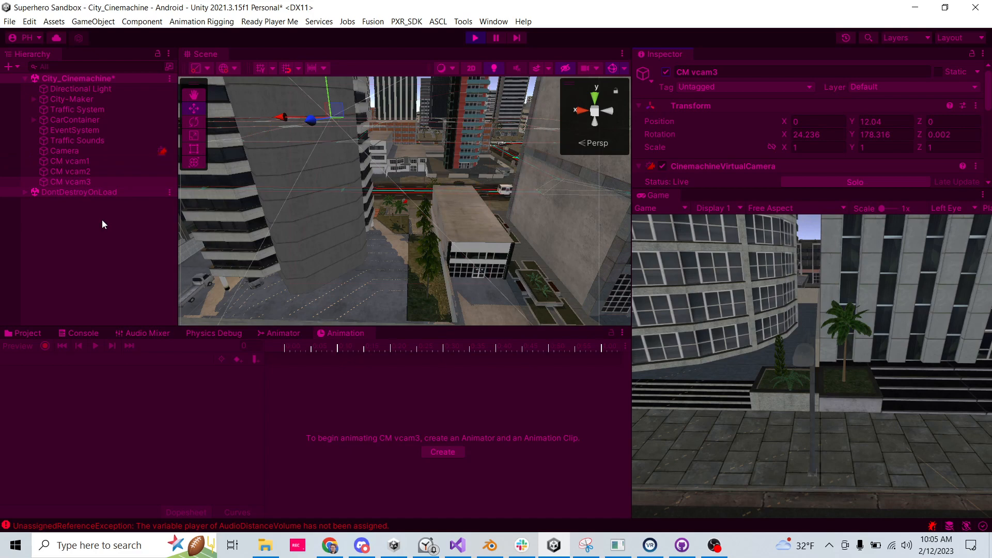
pyautogui.moveTo(95, 211)
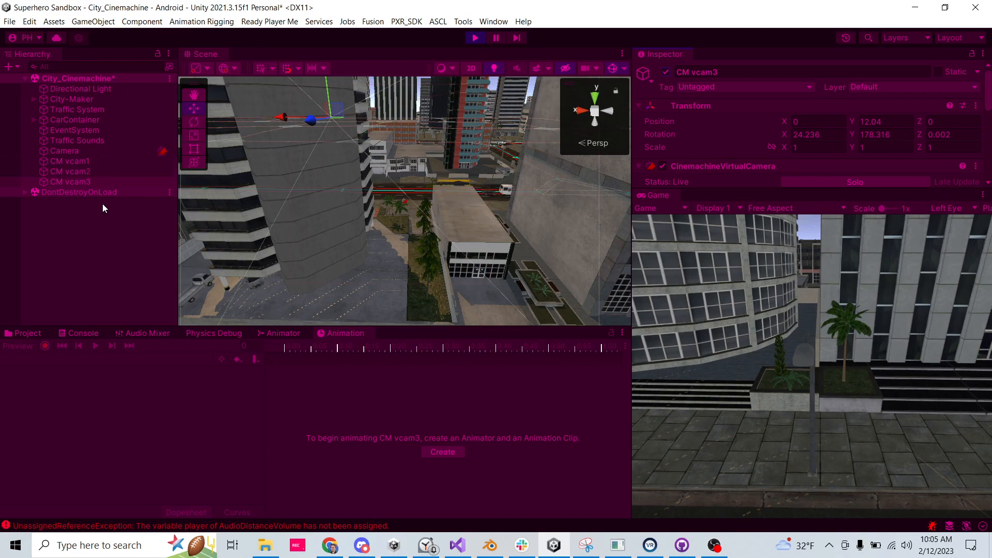
# Select the main Camera and scroll to its CinemachineBrain reporting CM vcam3 live
pyautogui.click(64, 151)
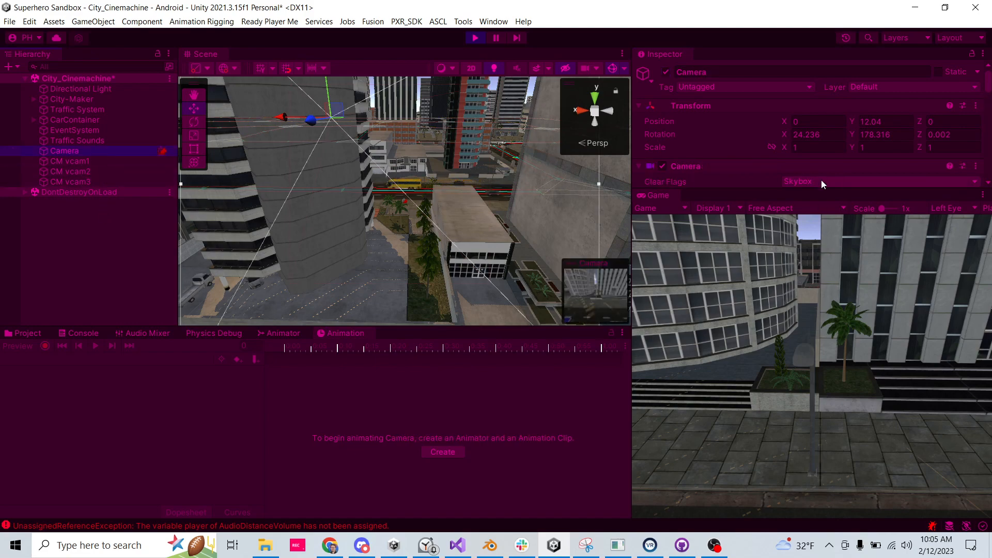
pyautogui.scroll(-3)
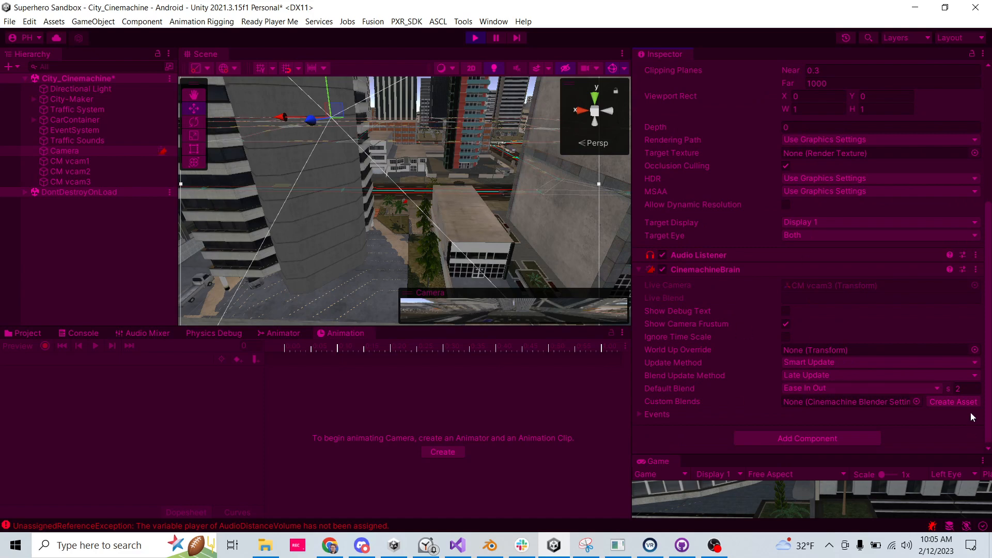
pyautogui.moveTo(939, 412)
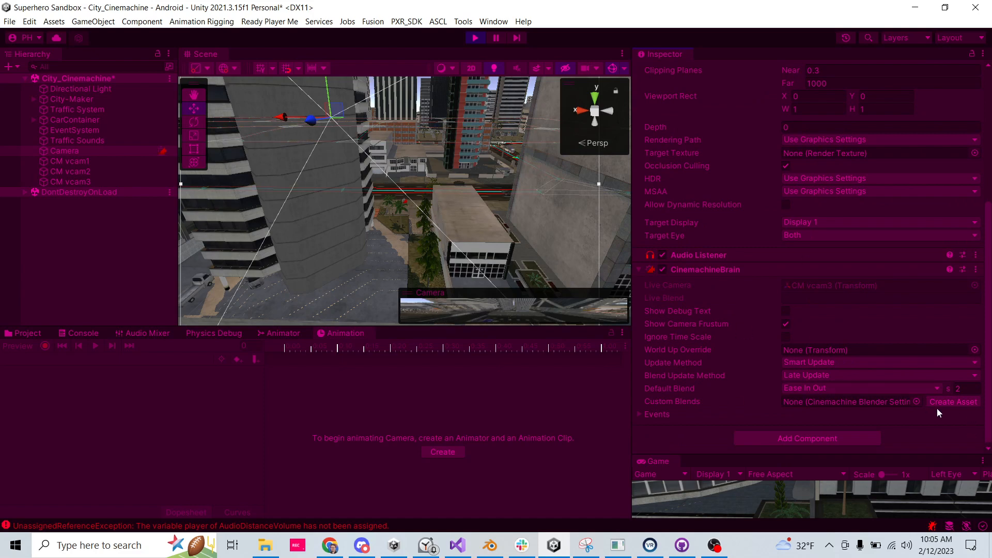